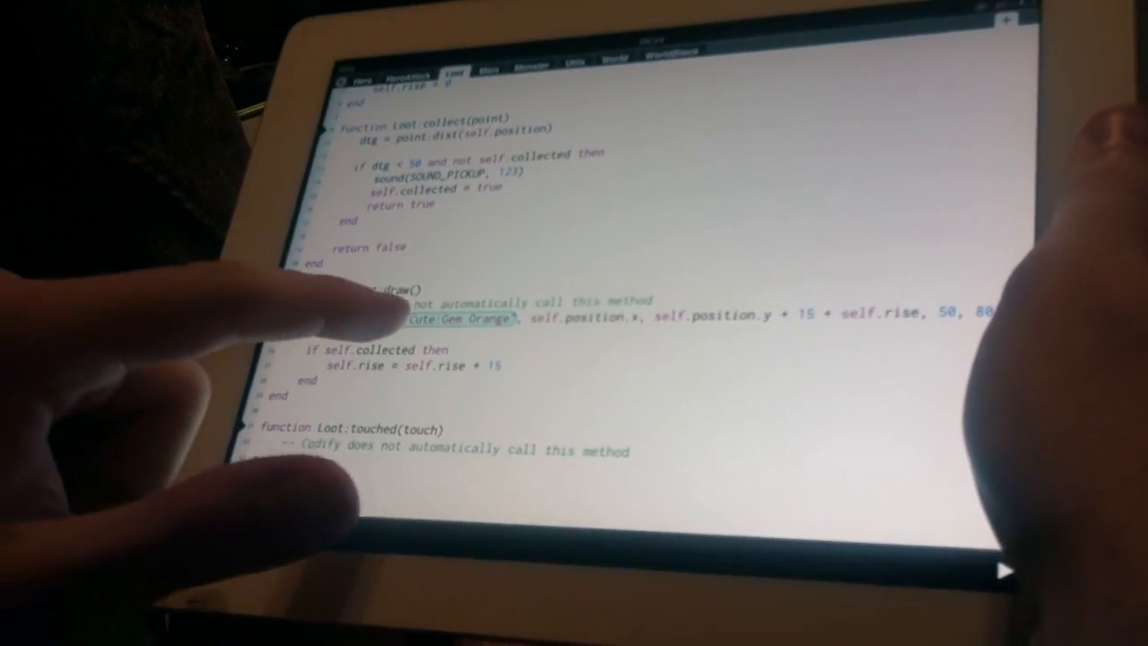
- Swap the Loot draw sprite from Gem Orange to Planet Cute Gem Green via the picker
{"action": "left_click", "coordinate": [457, 318]}
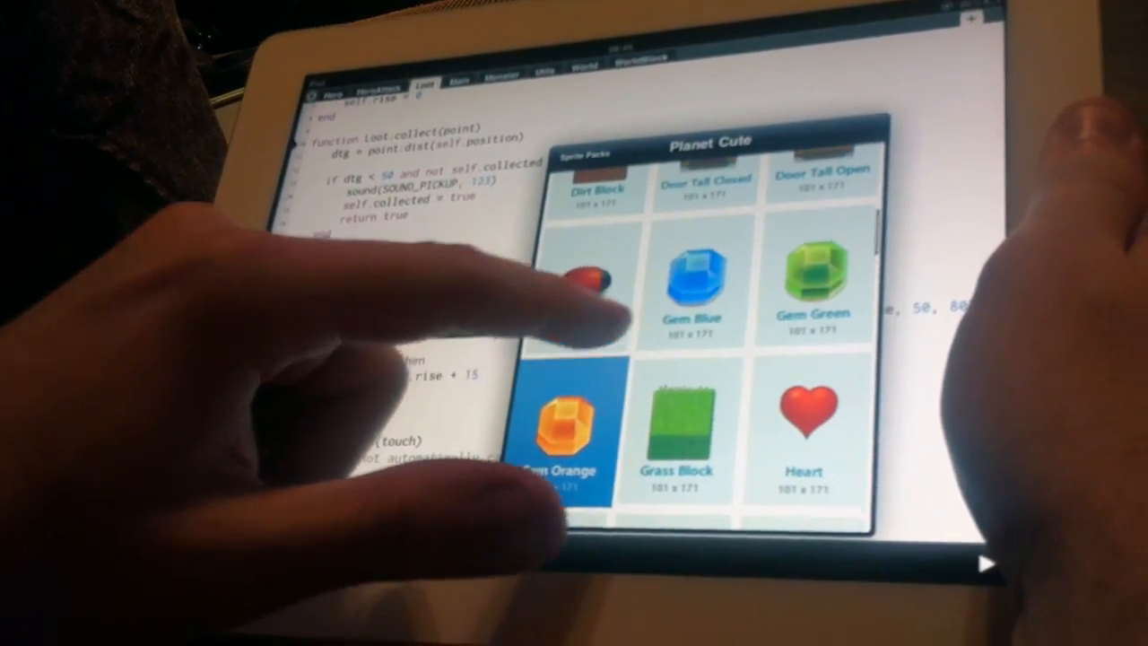
{"action": "left_click", "coordinate": [805, 287]}
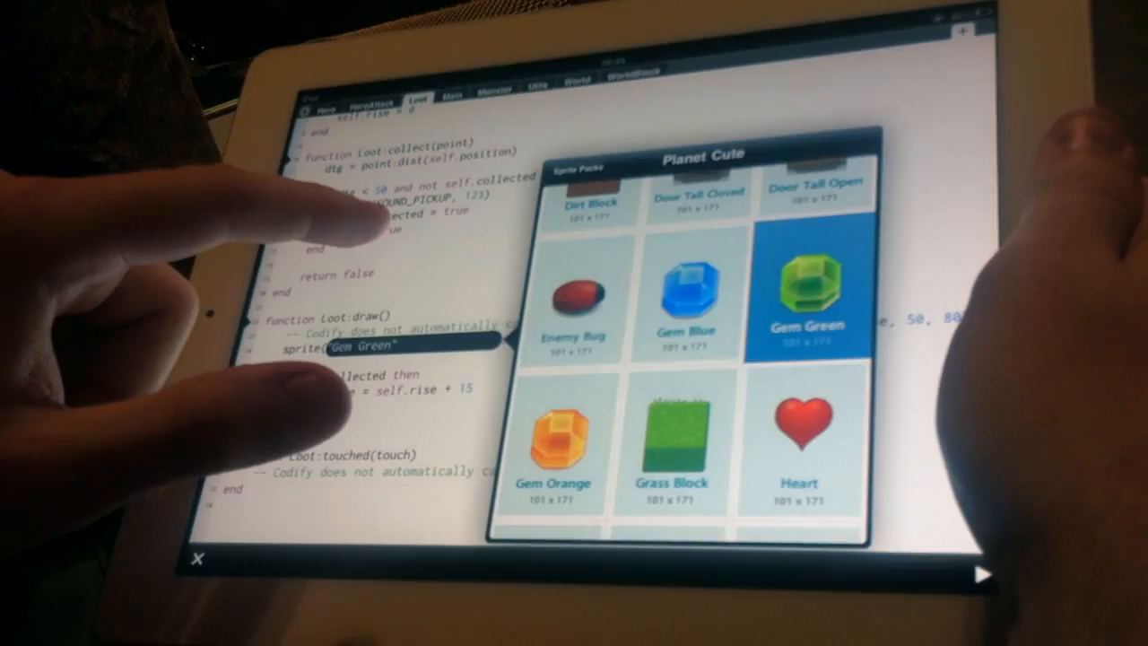
{"action": "left_click", "coordinate": [804, 300]}
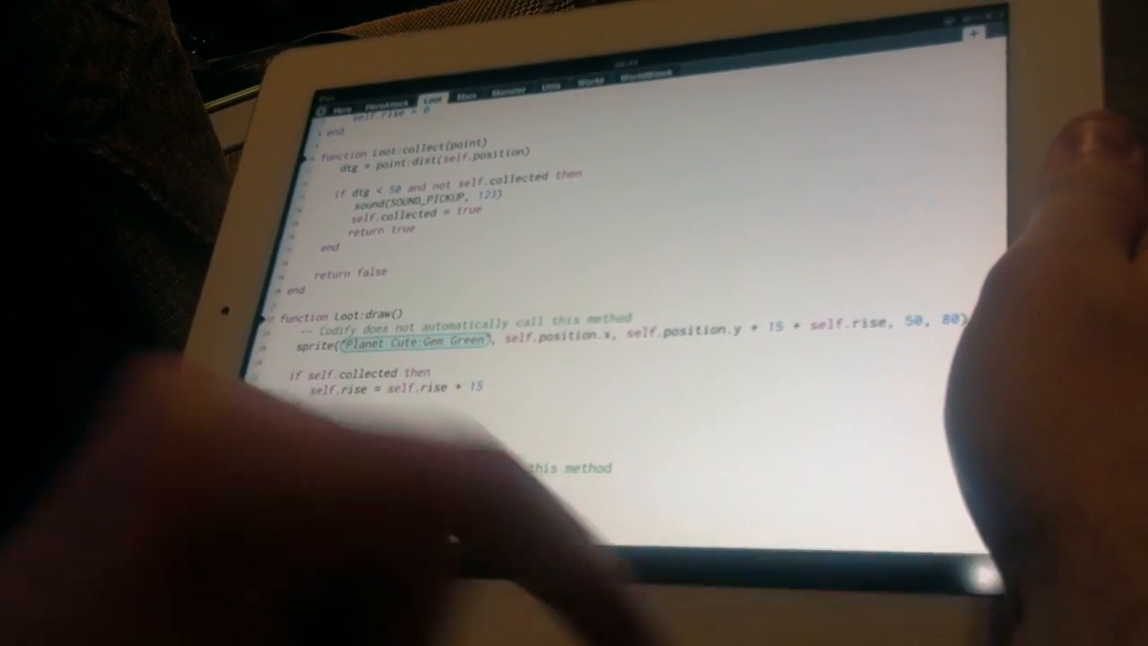